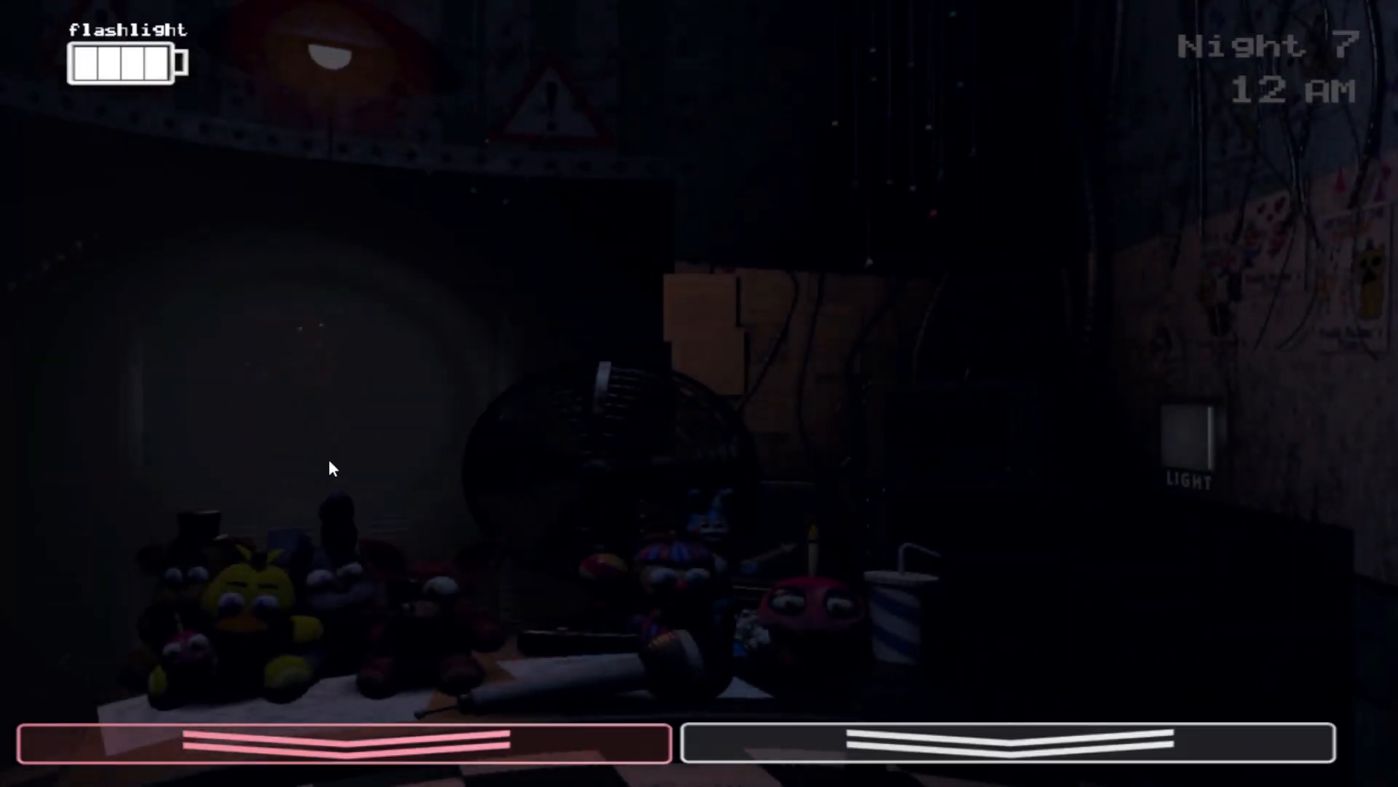
Defend the office with flashlight and hall light through 12 AM and 1 AM until the attempt ends.
{"action": "left_click", "coordinate": [1187, 437]}
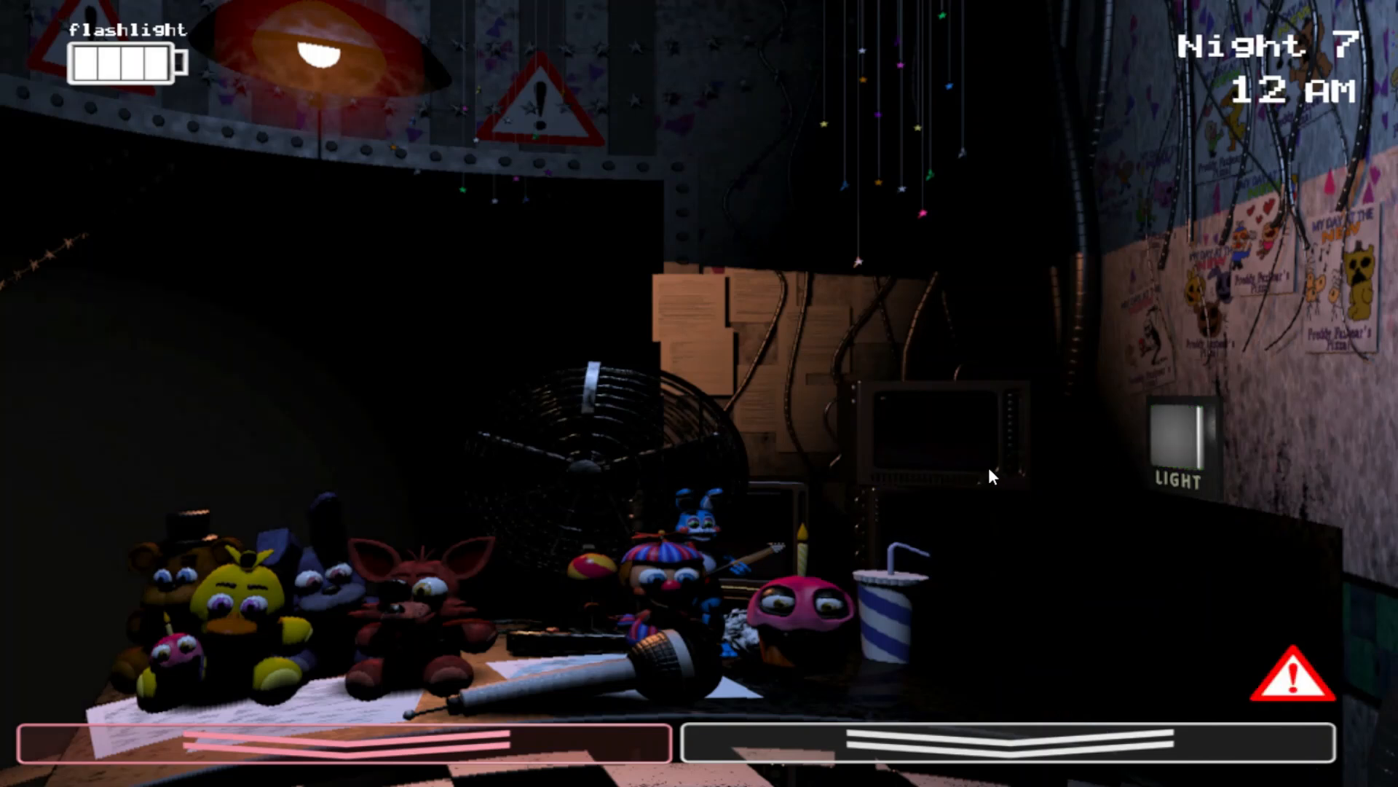
{"action": "left_click", "coordinate": [1179, 444]}
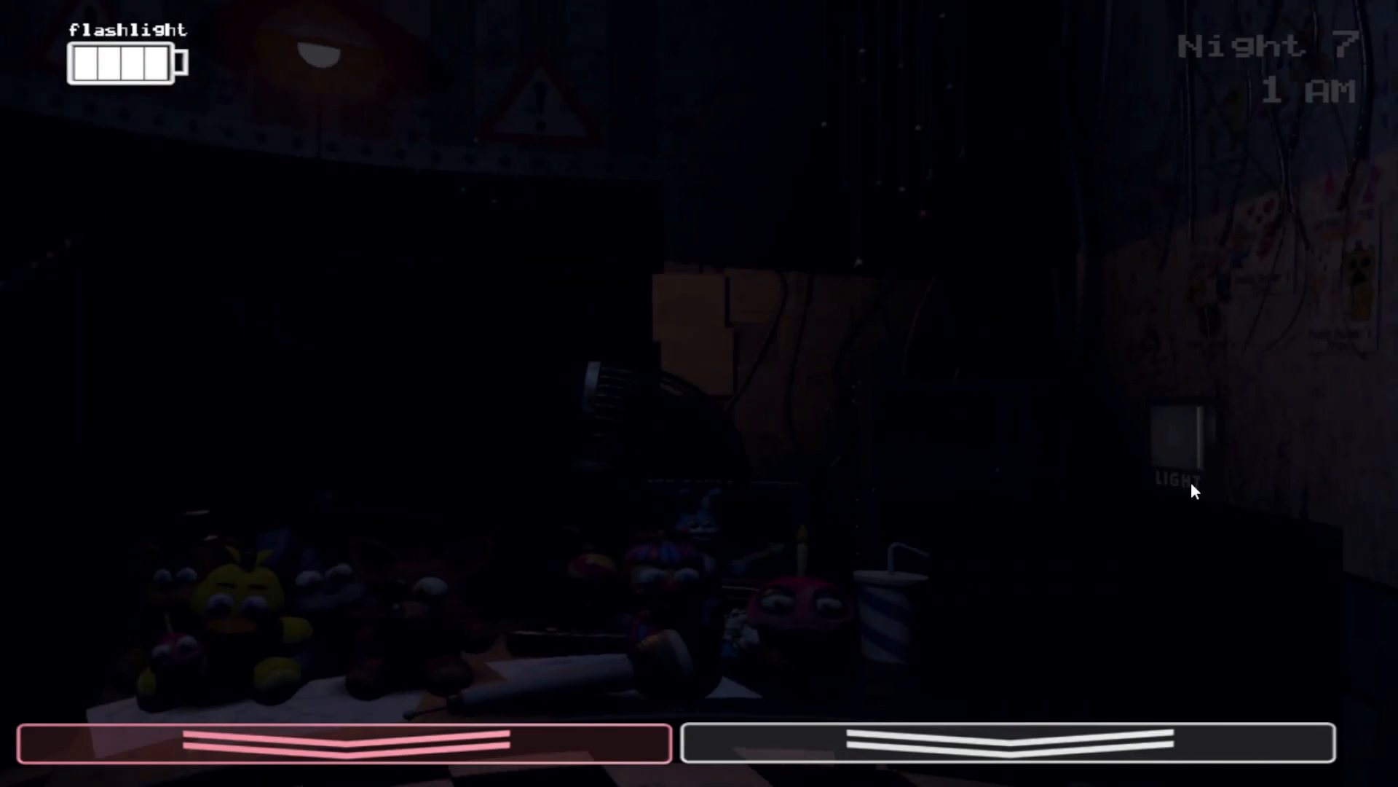
{"action": "left_click", "coordinate": [1186, 440]}
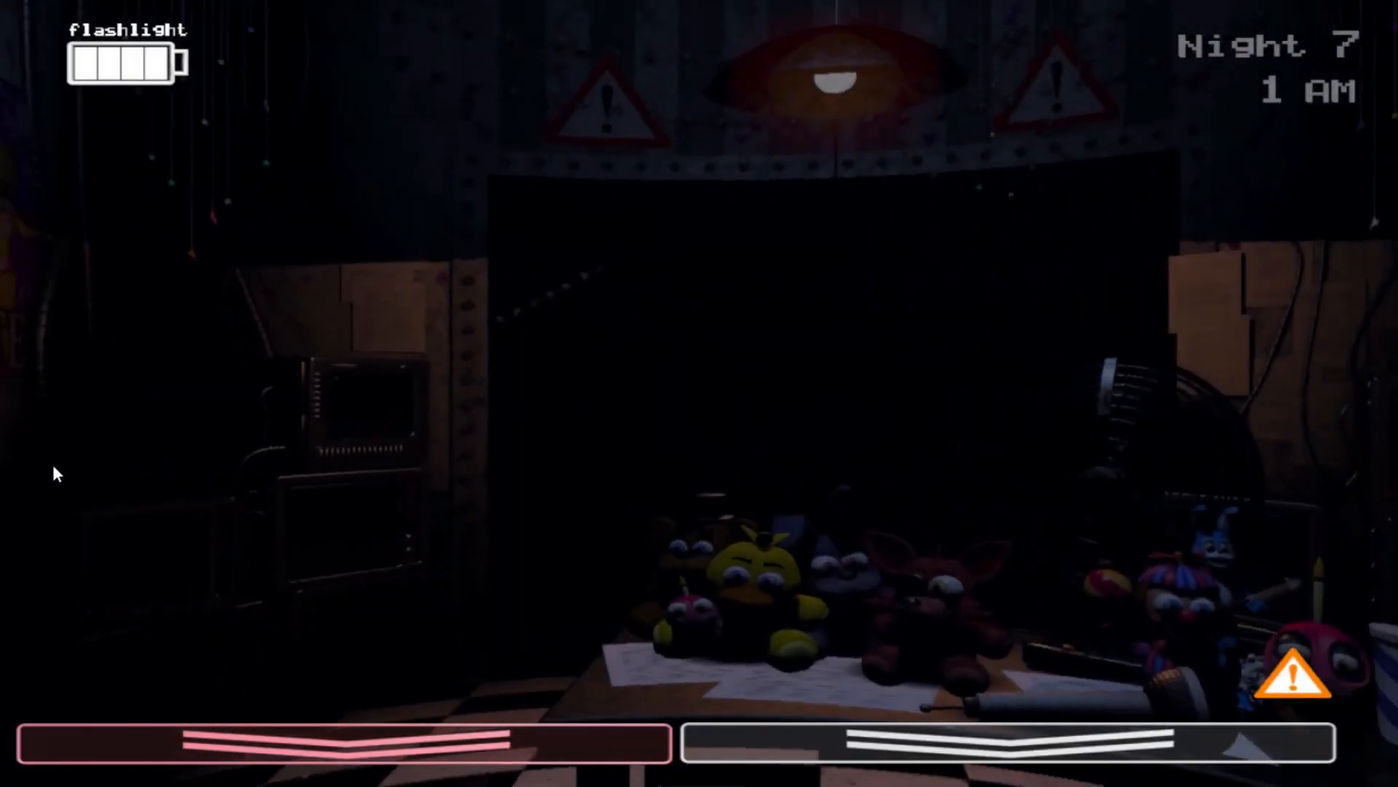
{"action": "left_click", "coordinate": [1297, 482]}
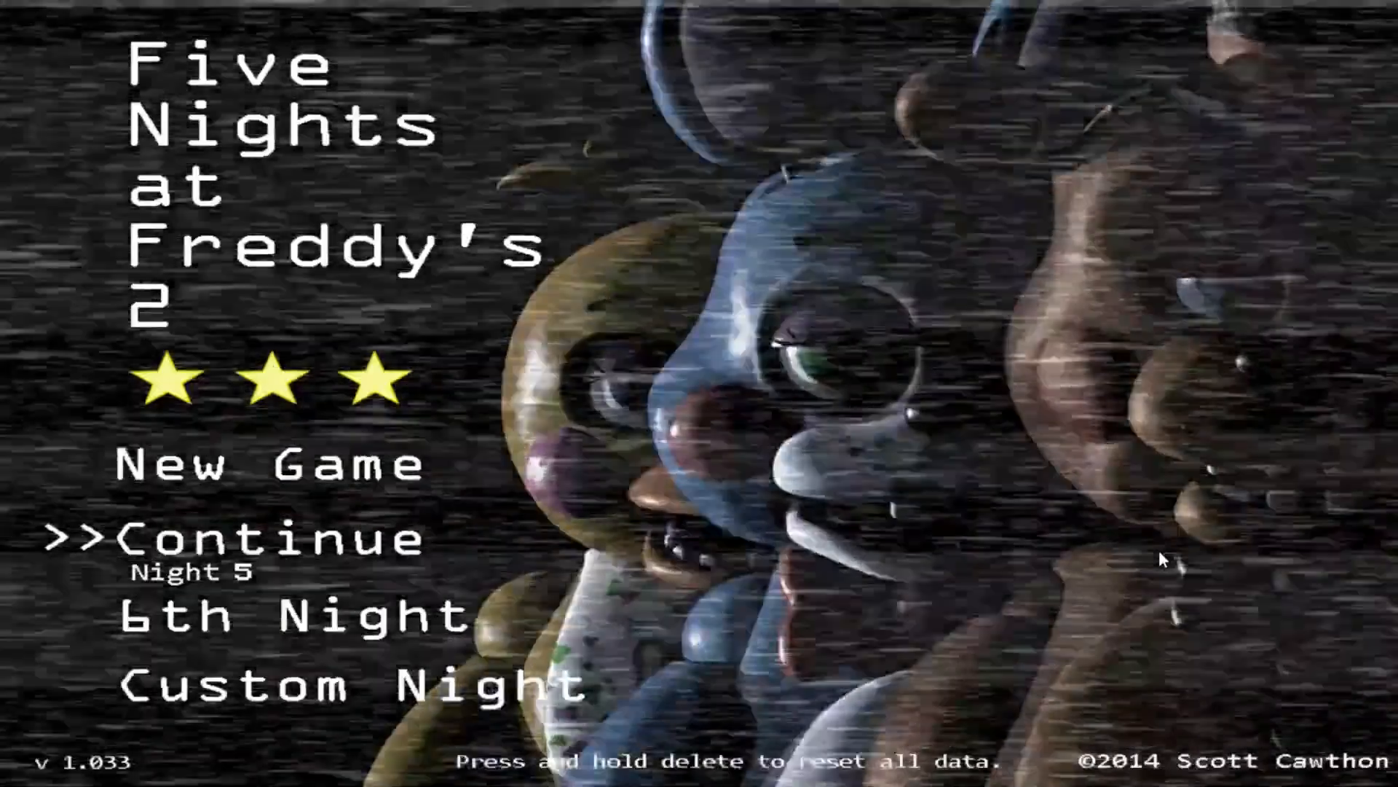
Begin the all-20 custom night and hold out into 1 AM as Toy Bonnie enters the right vent.
{"action": "left_click", "coordinate": [281, 694]}
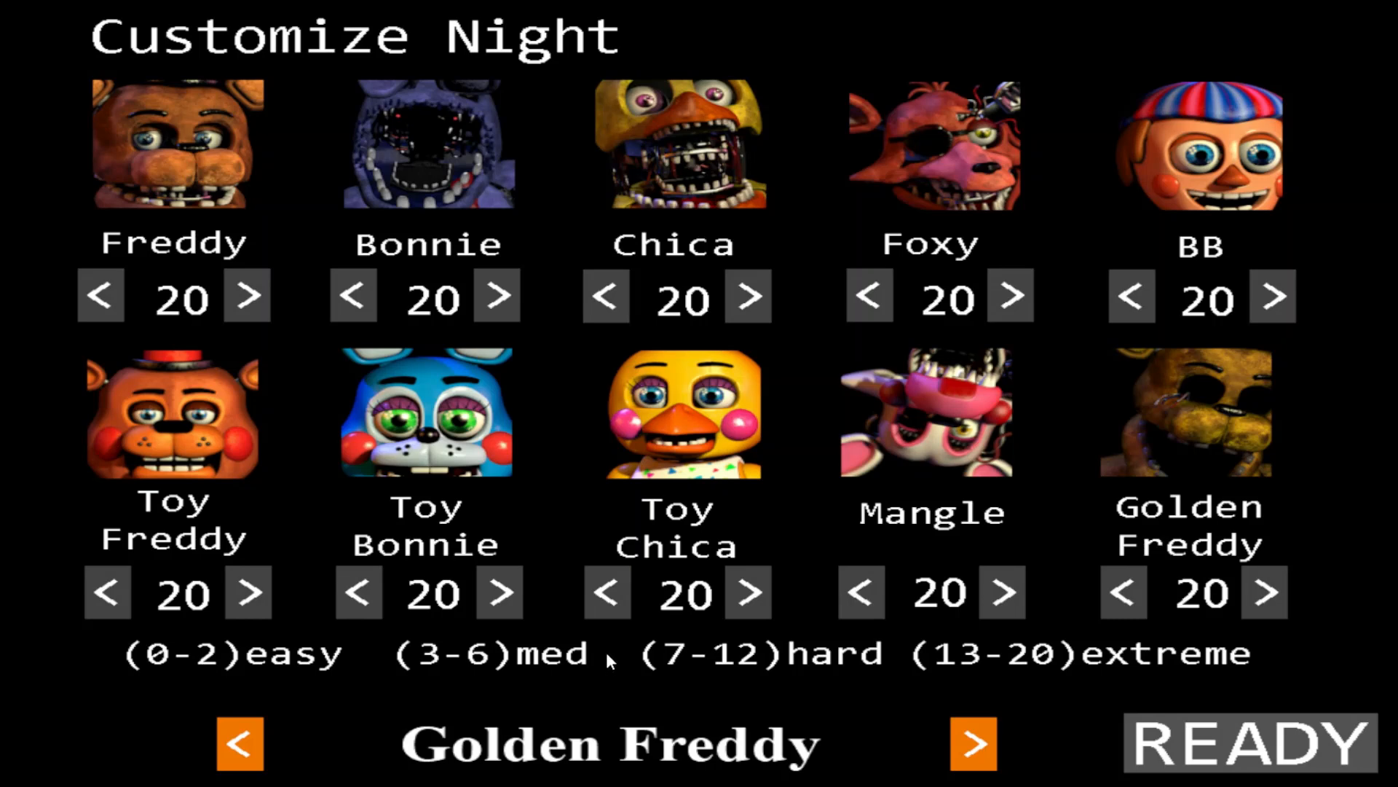
{"action": "left_click", "coordinate": [1243, 746]}
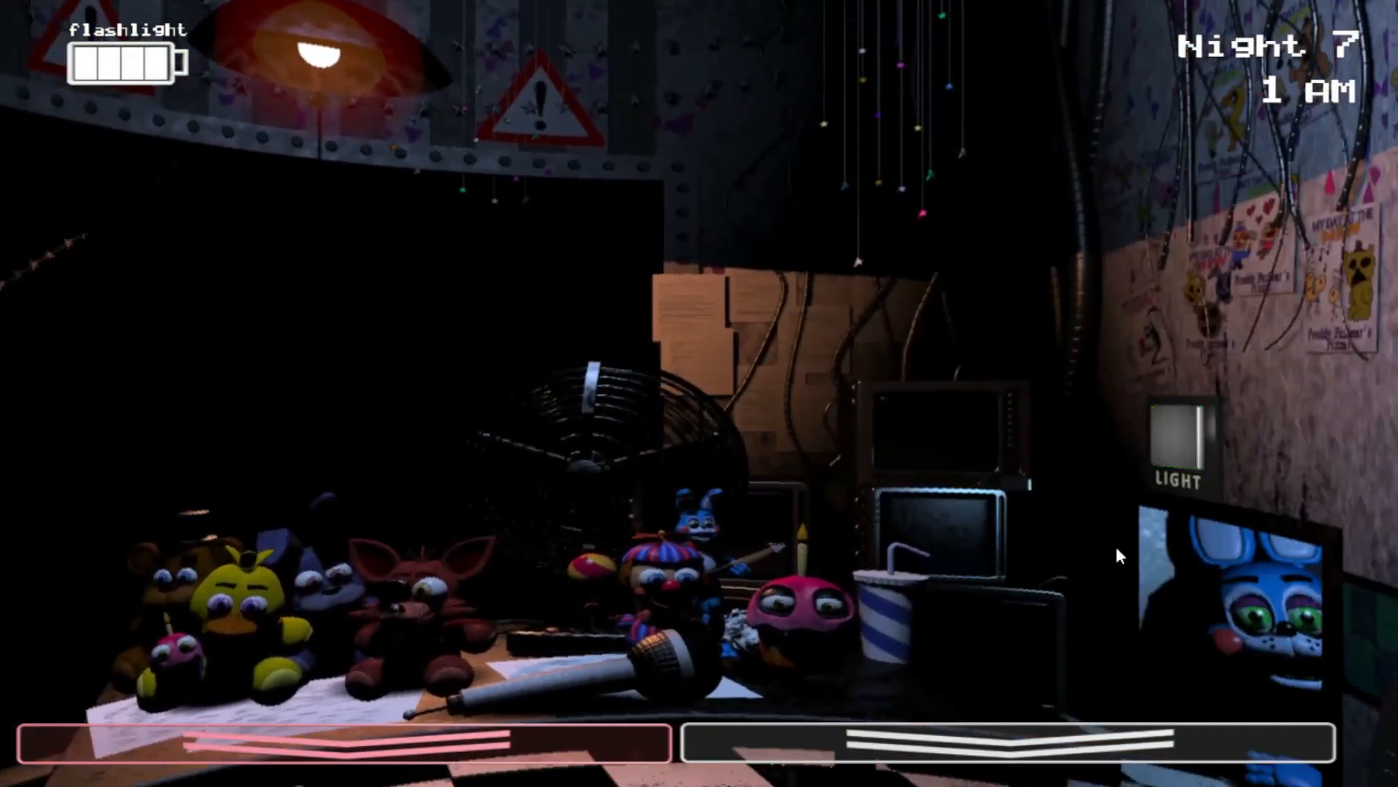
Keep flashing the hallway until the animatronics win and Night 7 restarts at 12 AM.
{"action": "left_click", "coordinate": [1179, 443]}
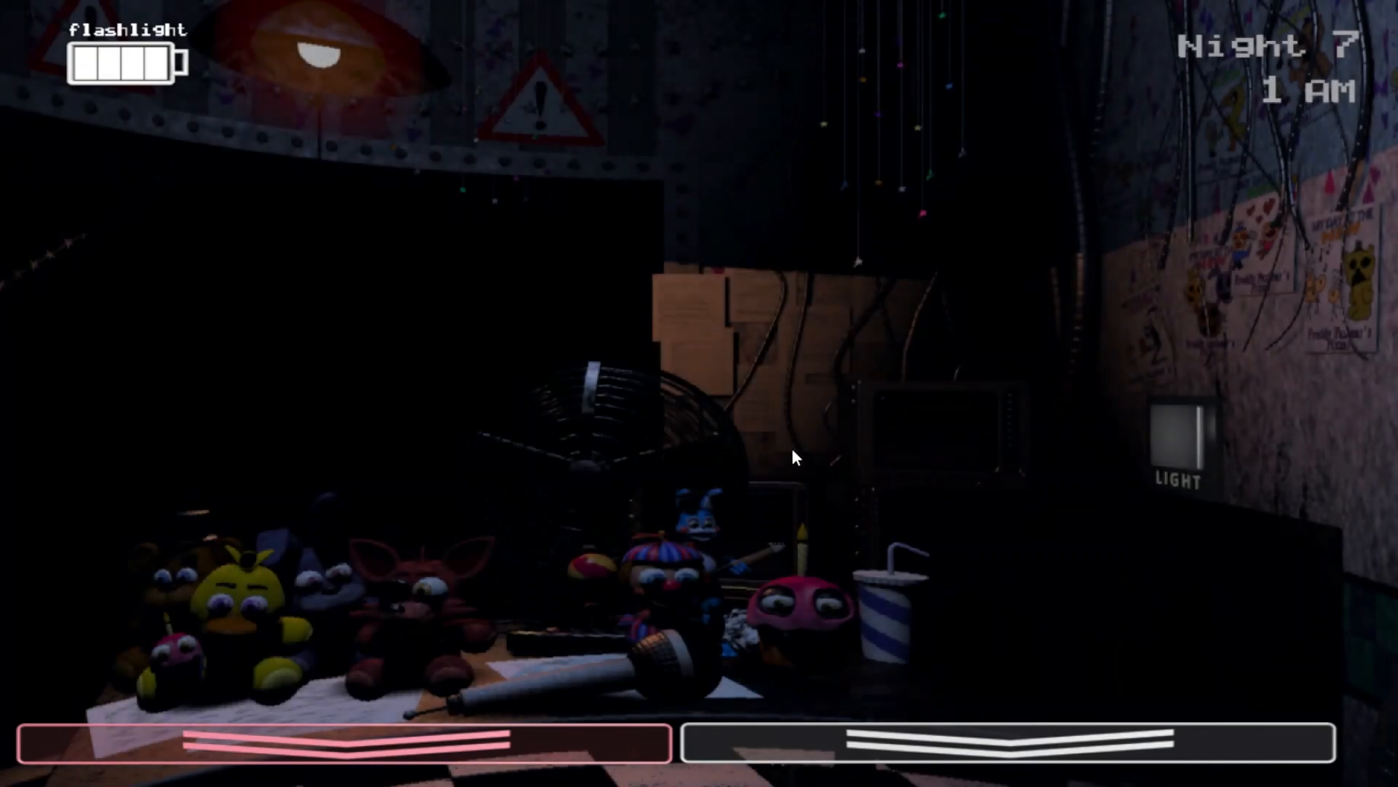
{"action": "left_click", "coordinate": [1182, 440]}
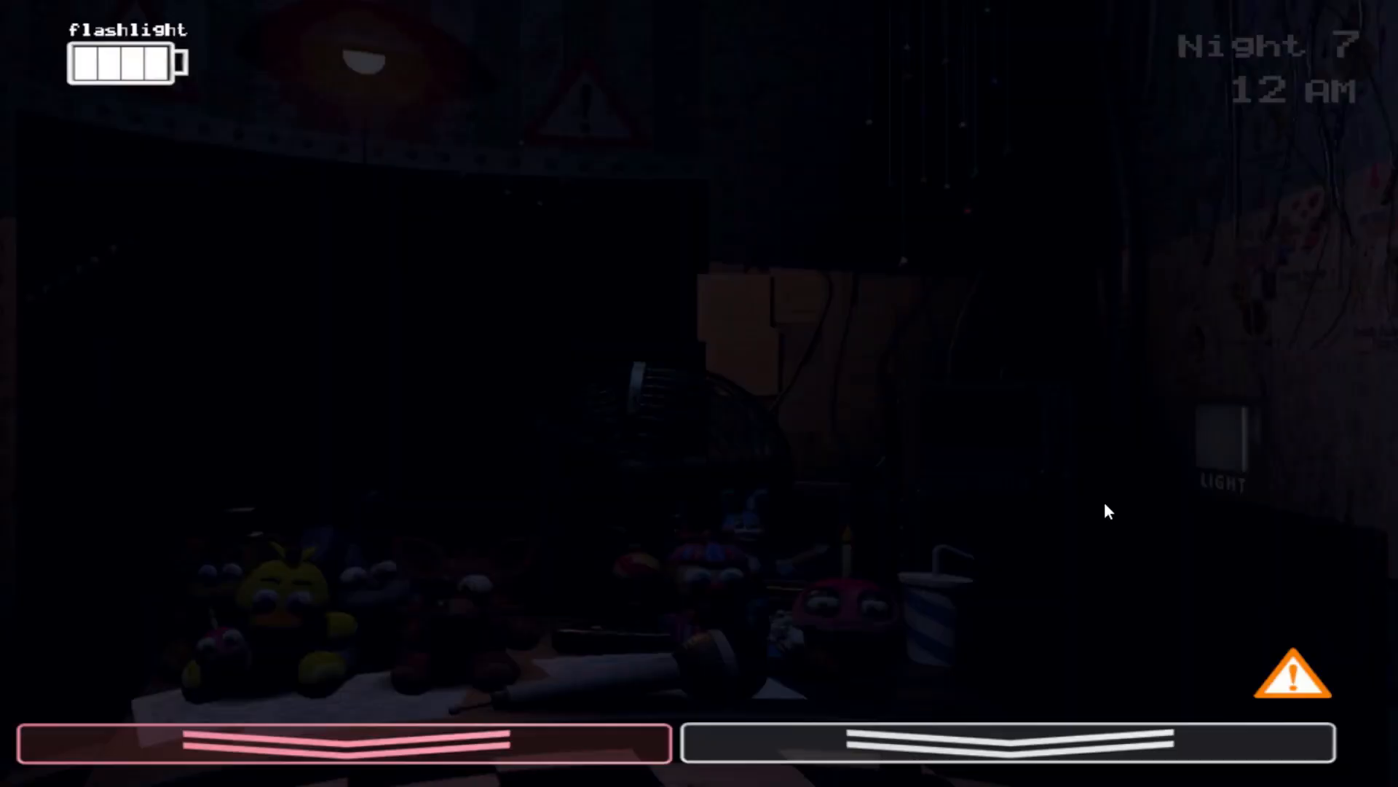
Go back to the Customize Night screen with all ten animatronics still at 20.
{"action": "left_click", "coordinate": [1216, 444]}
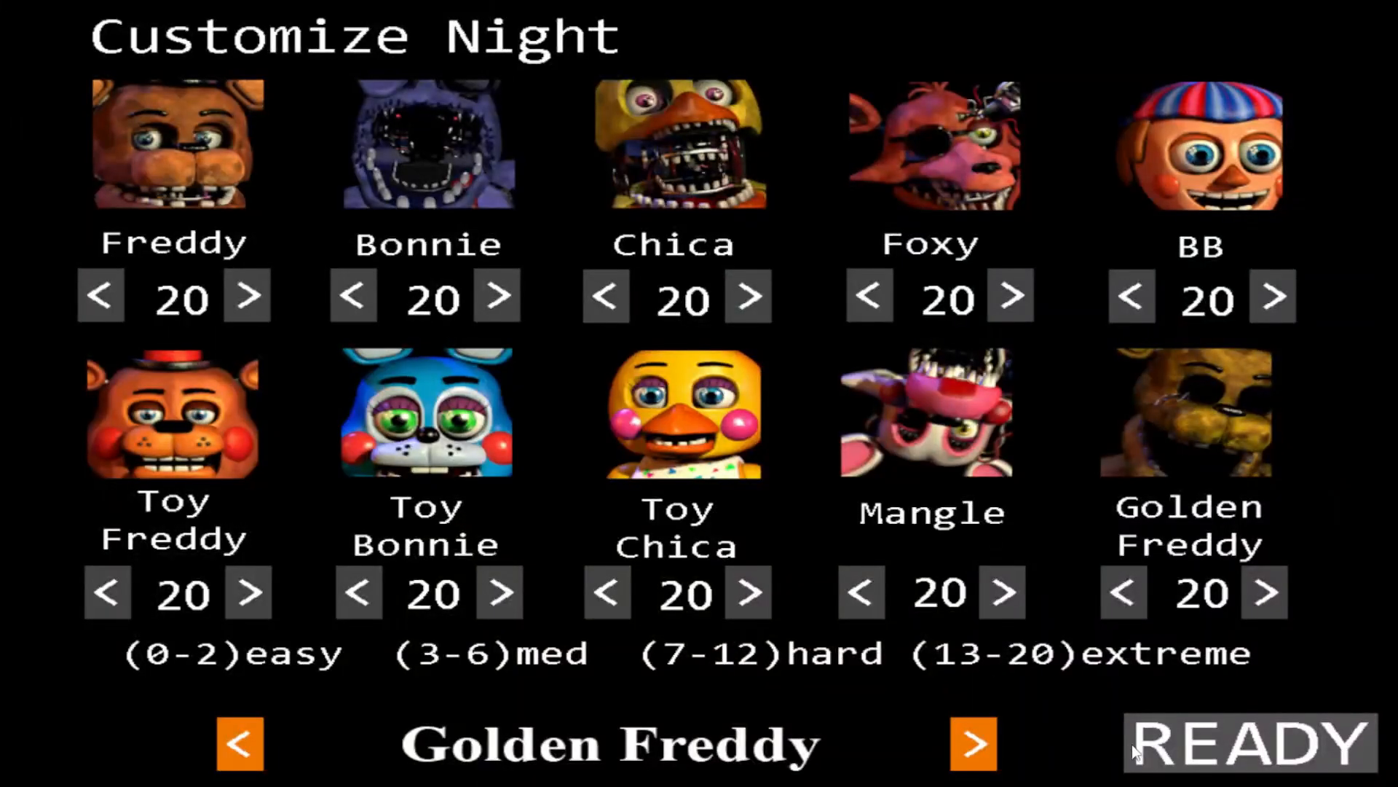
Start a fresh all-20 Night 7 with READY and check the empty right vent.
{"action": "left_click", "coordinate": [1242, 742]}
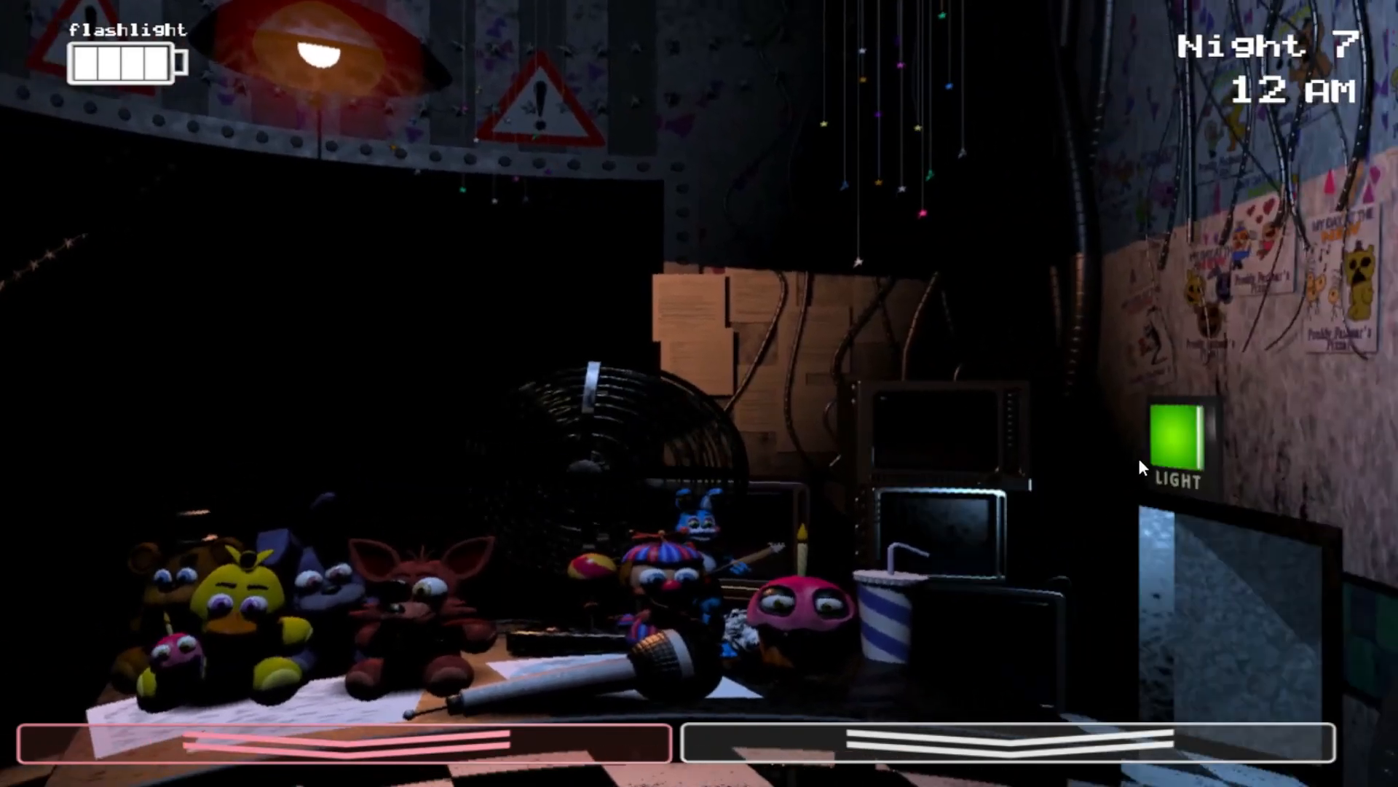